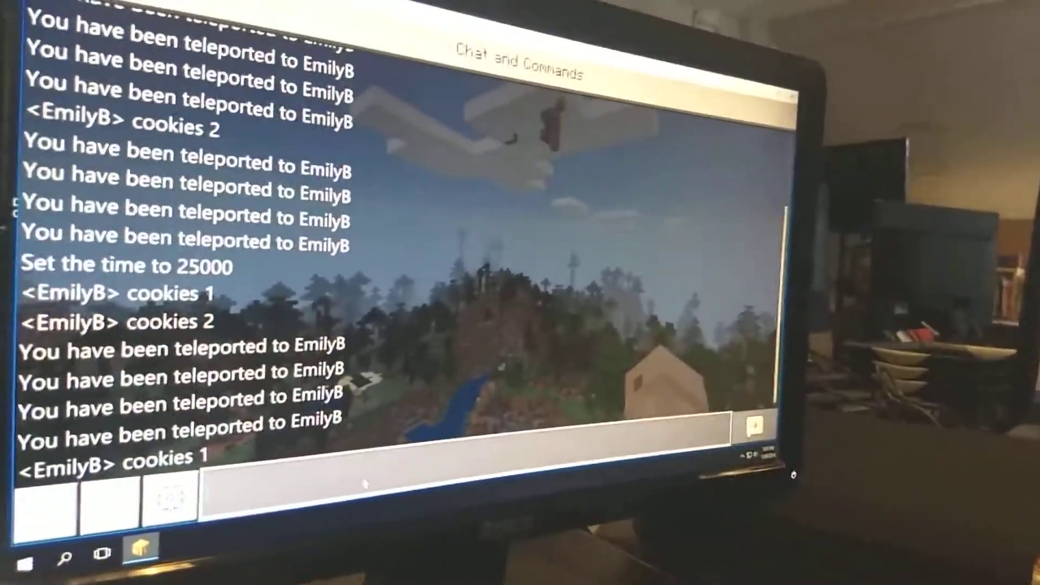
{"action": "type", "text": "cookies"}
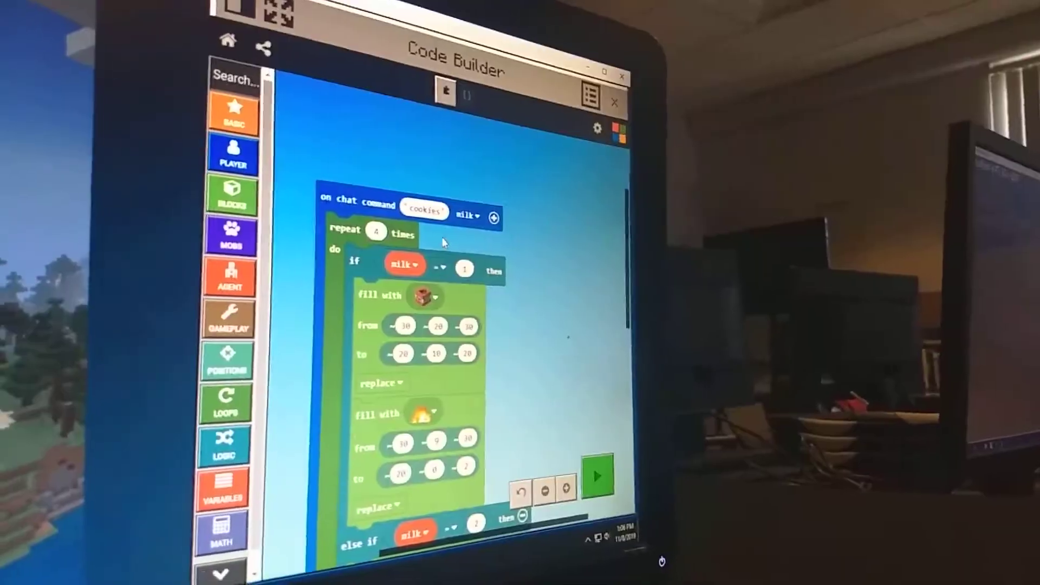
{"action": "scroll", "scroll_direction": "down", "scroll_amount": 3}
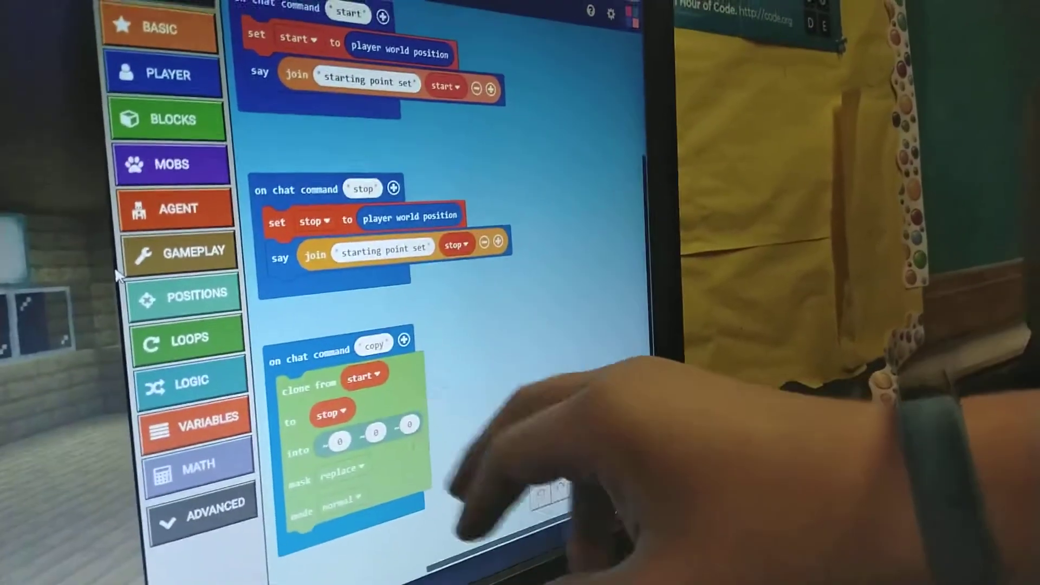
{"action": "scroll", "scroll_direction": "down", "scroll_amount": 3}
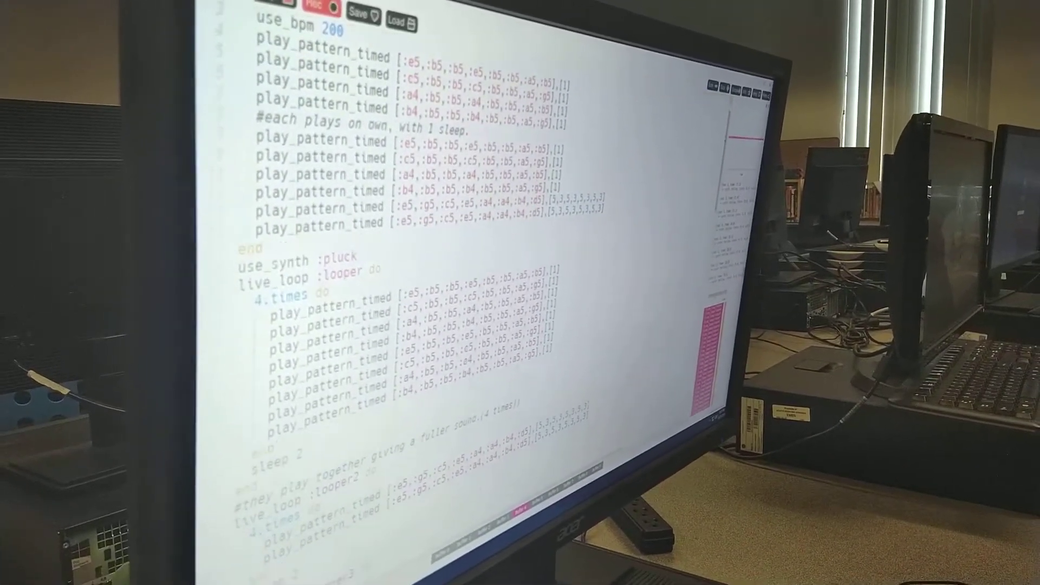
{"action": "scroll", "scroll_direction": "down", "scroll_amount": 3}
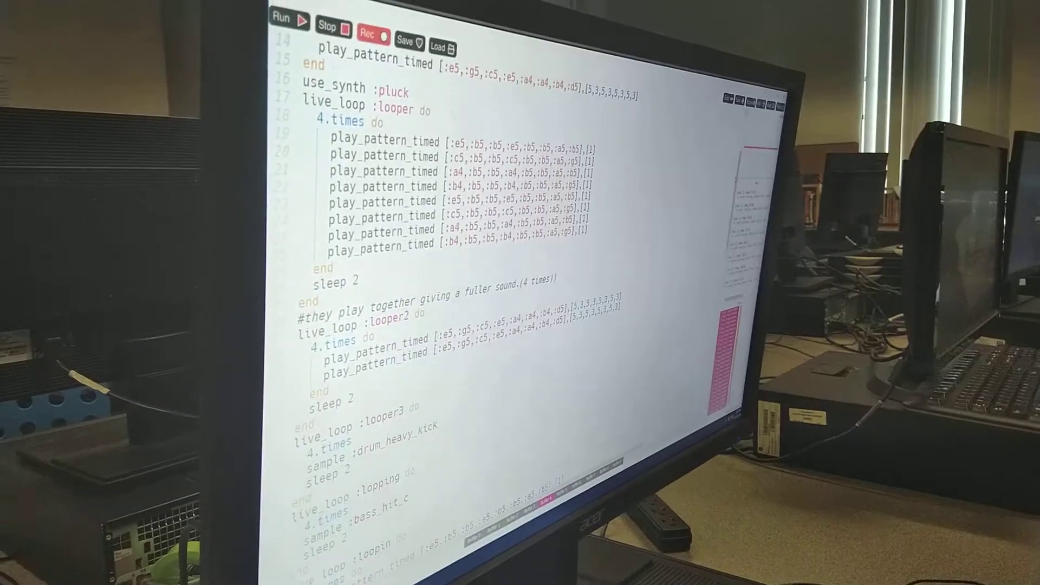